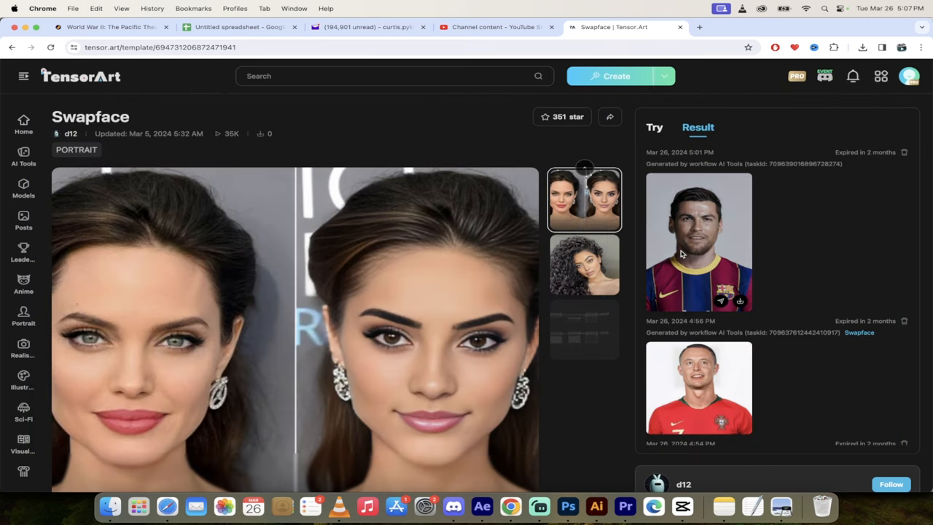
# Step: Enlarge the newest face-swap result, the Barcelona-shirt portrait, in the image viewer
pyautogui.click(696, 241)
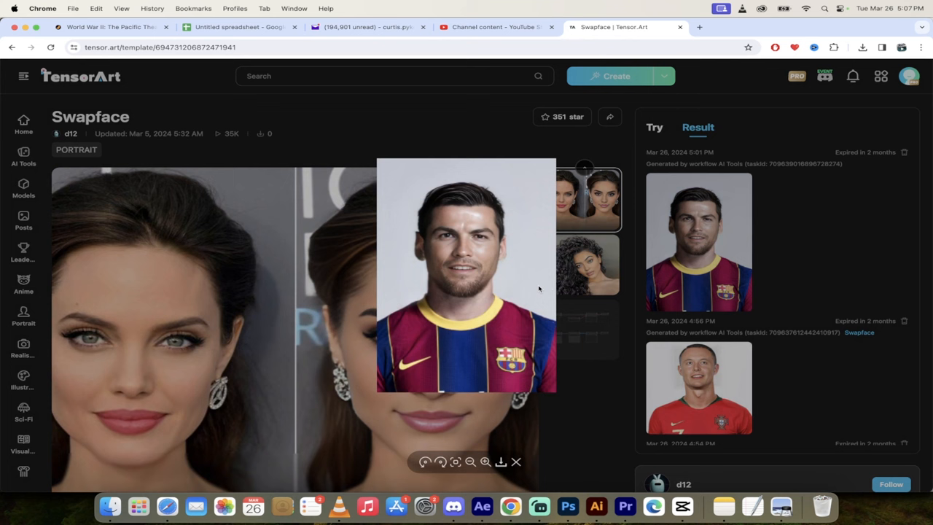
pyautogui.moveTo(512, 341)
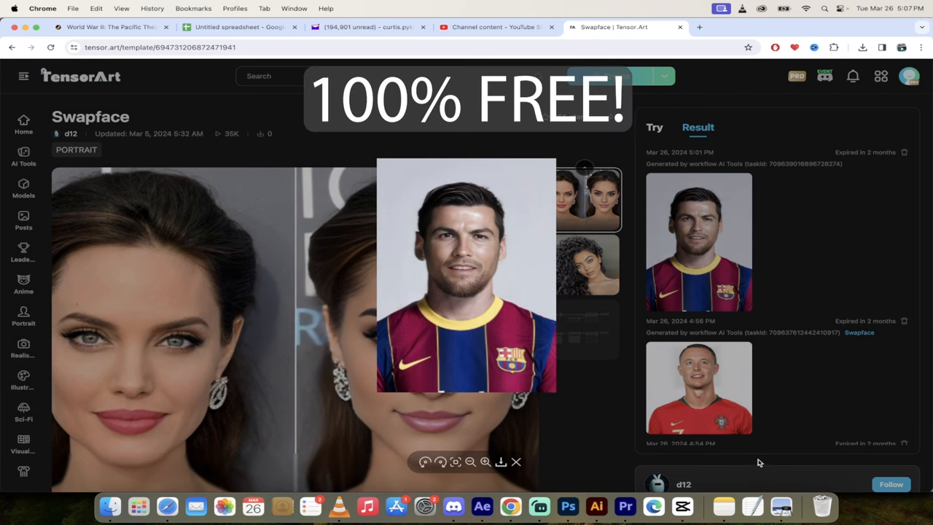
pyautogui.moveTo(781, 507)
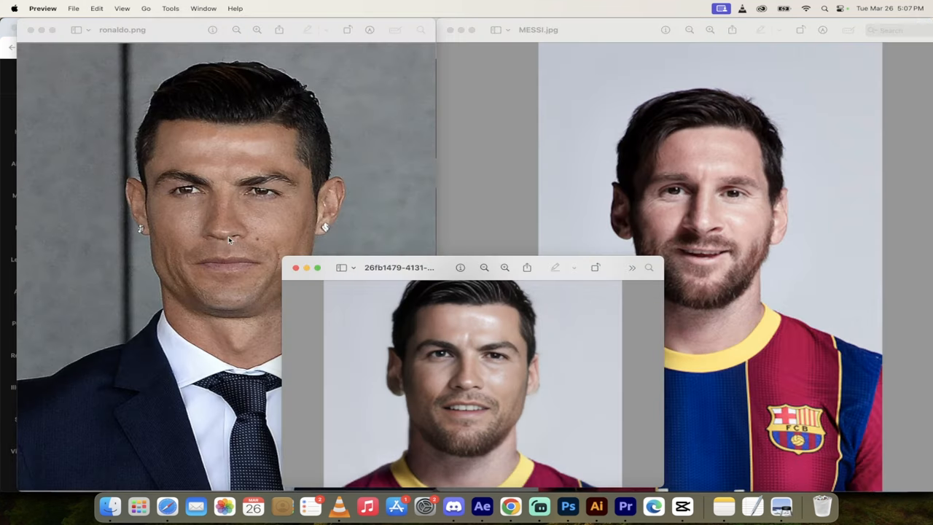
pyautogui.moveTo(746, 239)
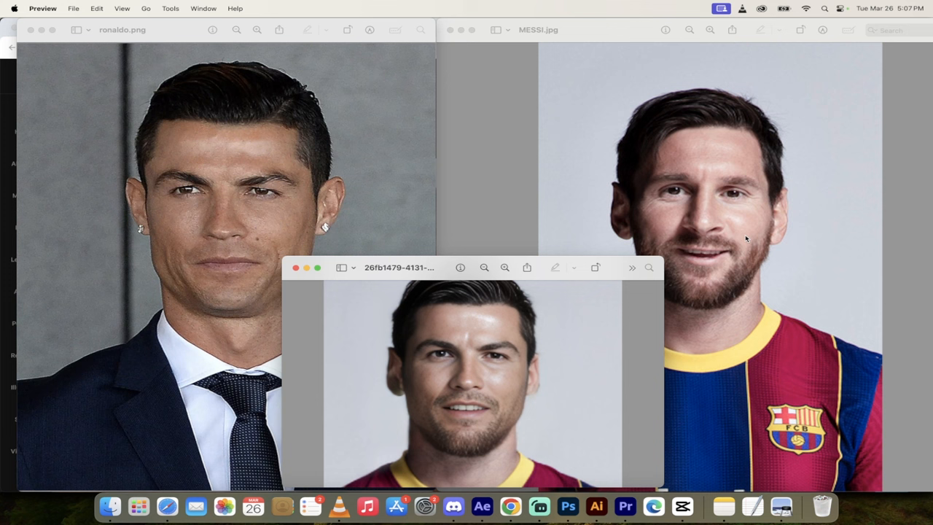
pyautogui.moveTo(625, 297)
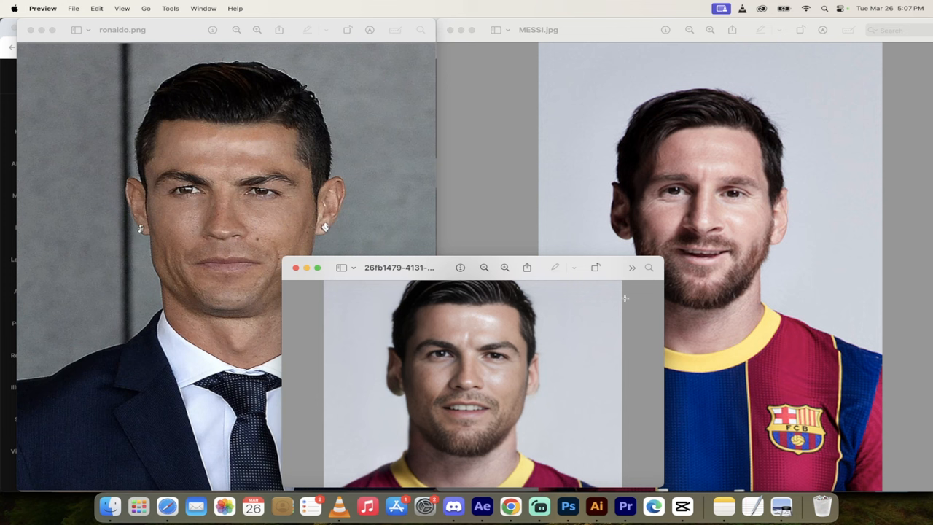
pyautogui.moveTo(490, 375)
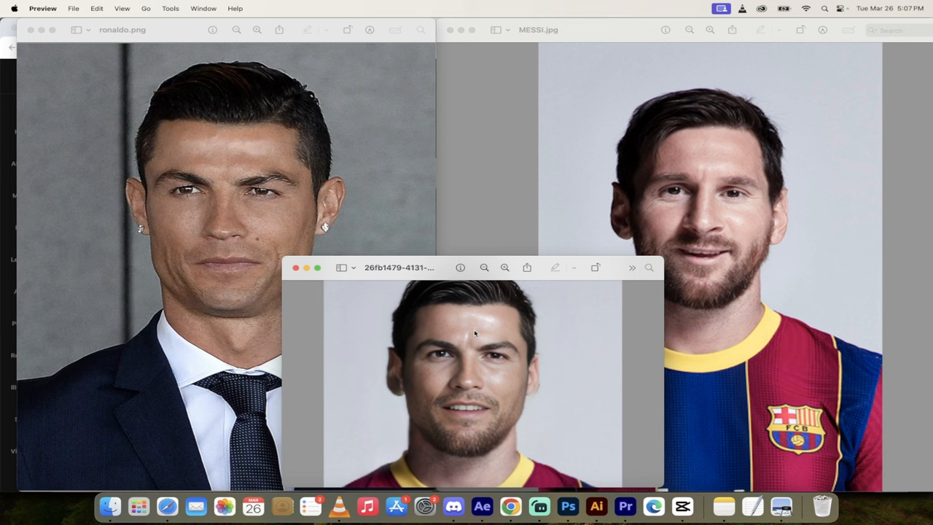
pyautogui.moveTo(740, 251)
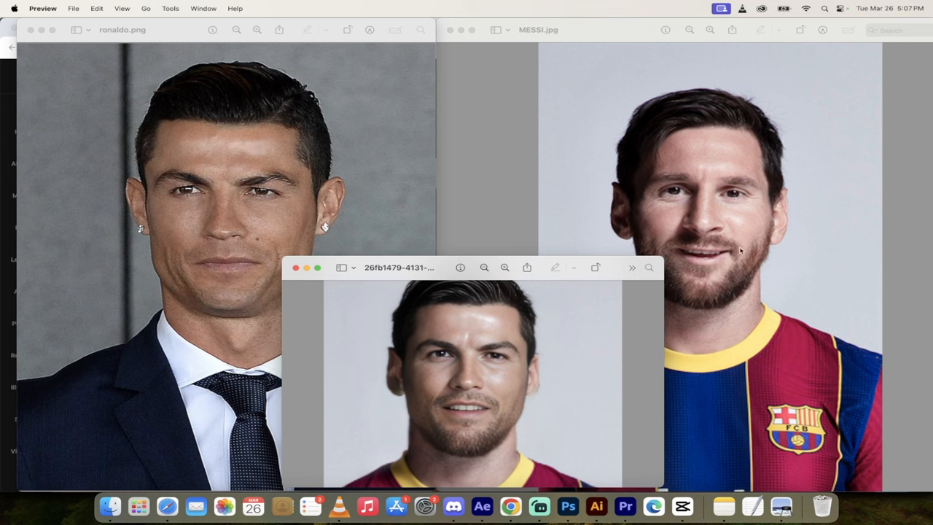
pyautogui.moveTo(480, 420)
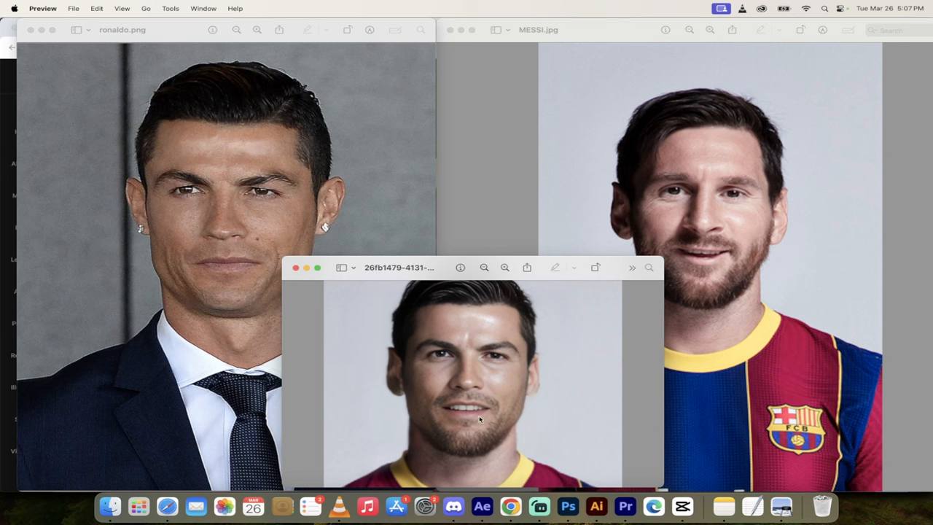
pyautogui.moveTo(749, 283)
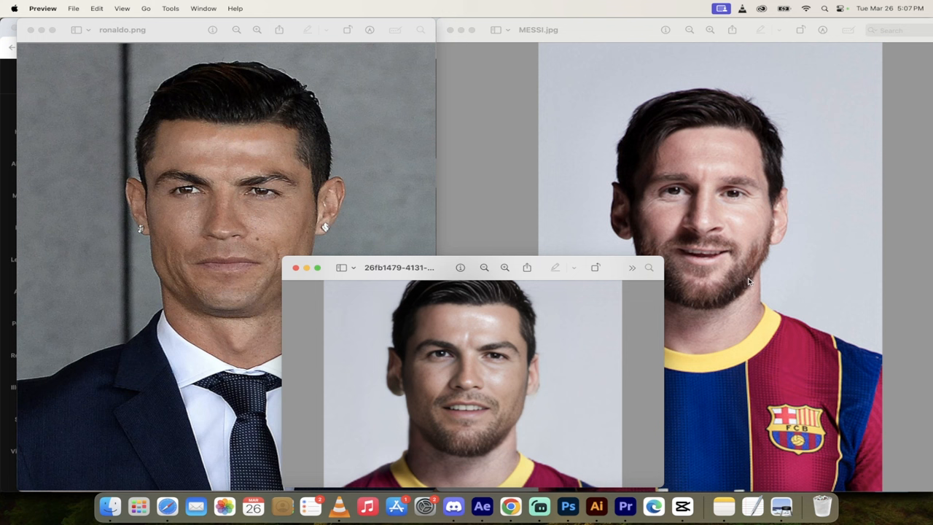
pyautogui.moveTo(756, 306)
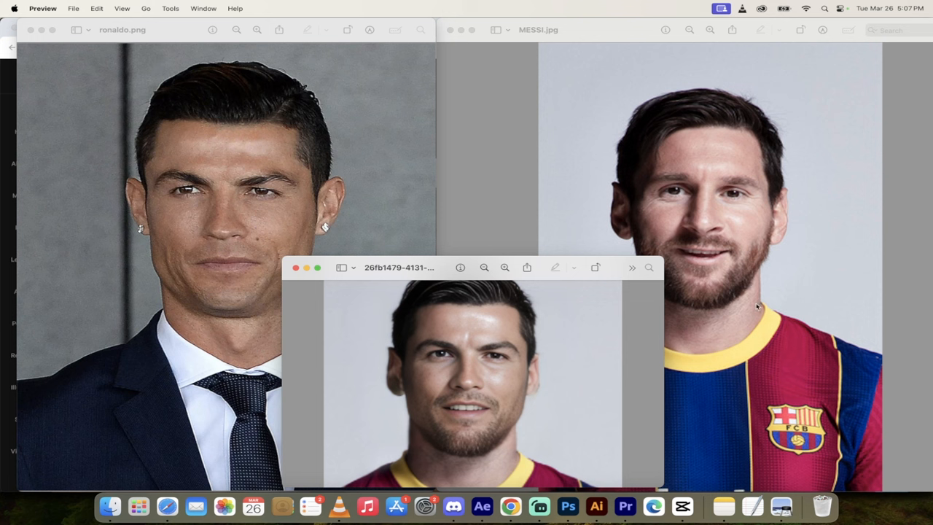
pyautogui.moveTo(235, 310)
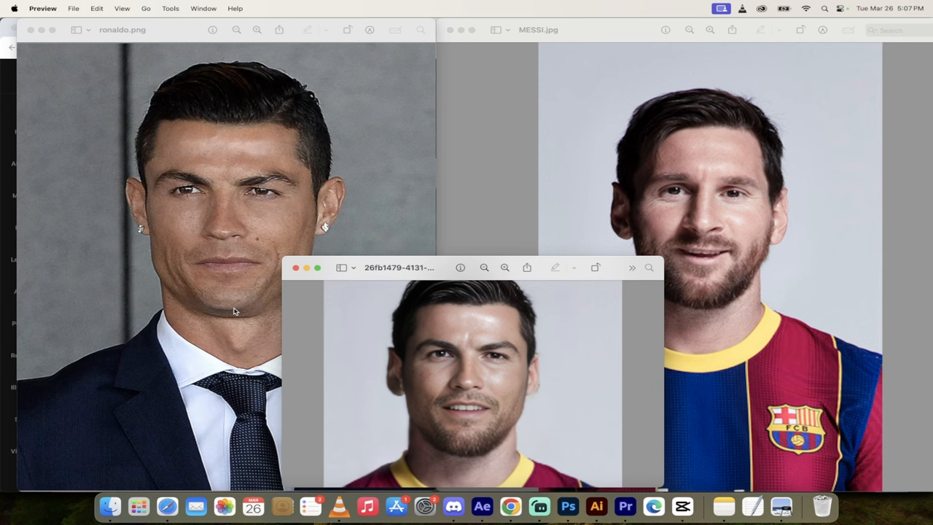
# Step: Bring the Chrome window with the enlarged swap result back to the front
pyautogui.click(510, 506)
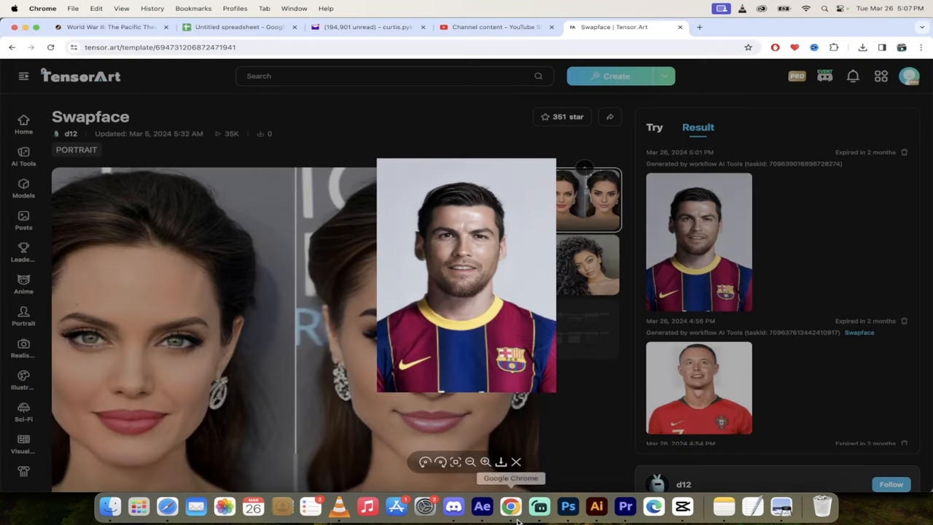
pyautogui.moveTo(496, 417)
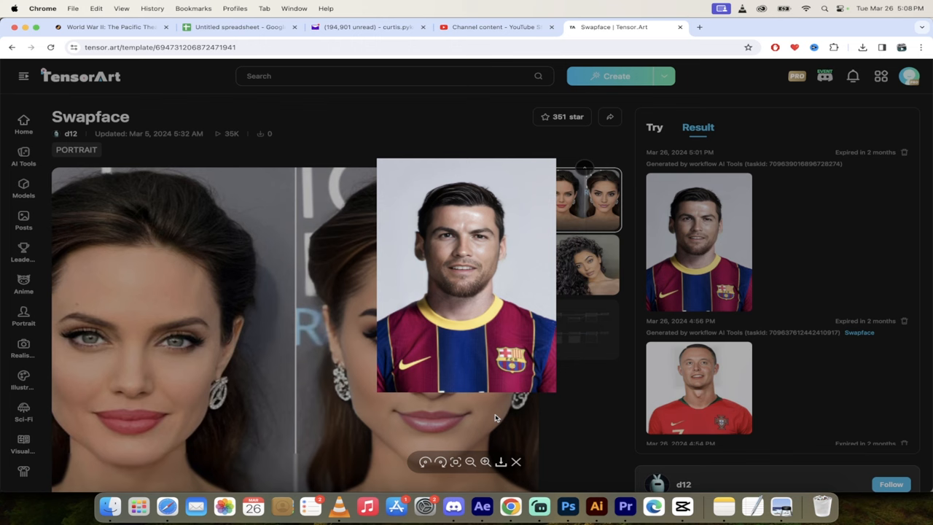
pyautogui.moveTo(322, 150)
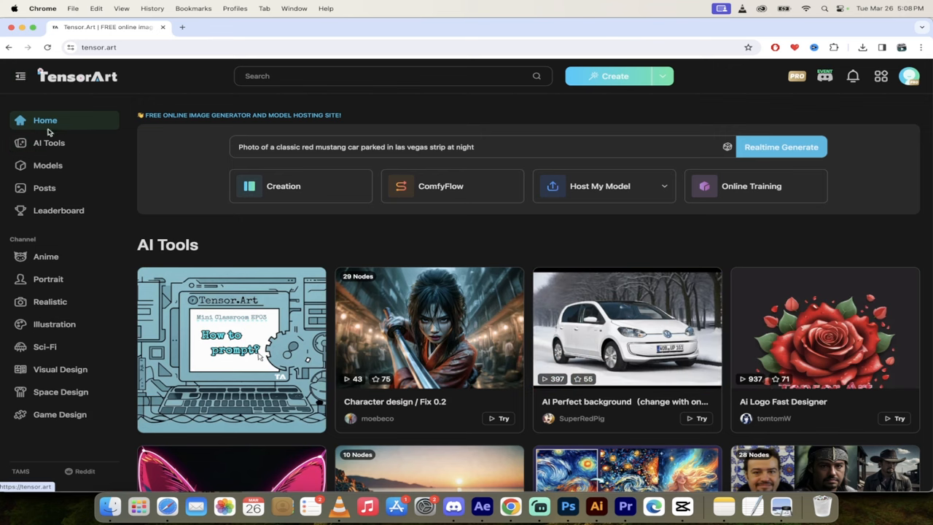
# Step: Show all AI tools sorted by Trending and enter the Swapface tool from its card
pyautogui.click(49, 142)
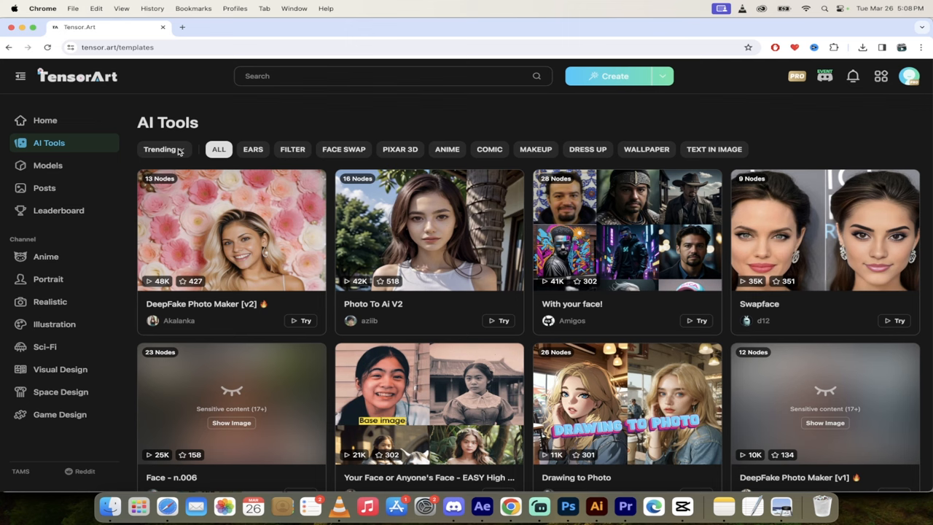
pyautogui.click(160, 148)
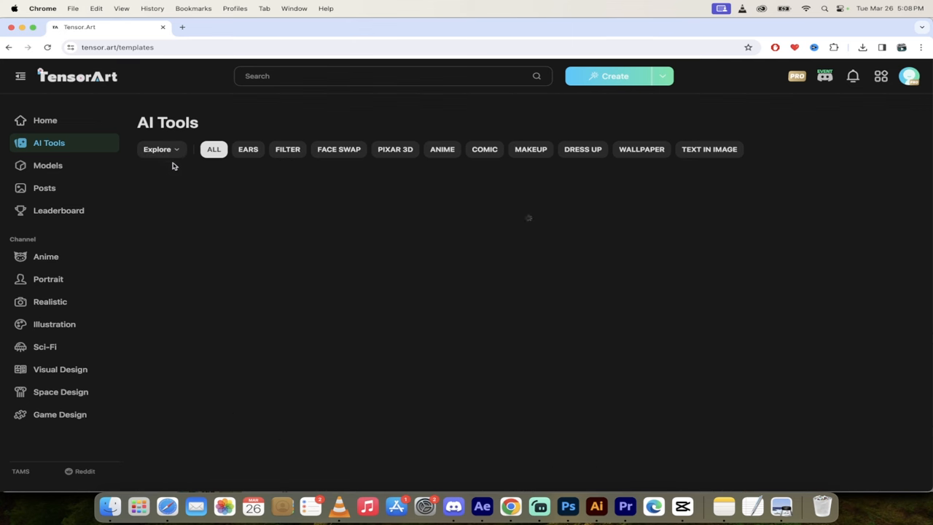
pyautogui.click(158, 149)
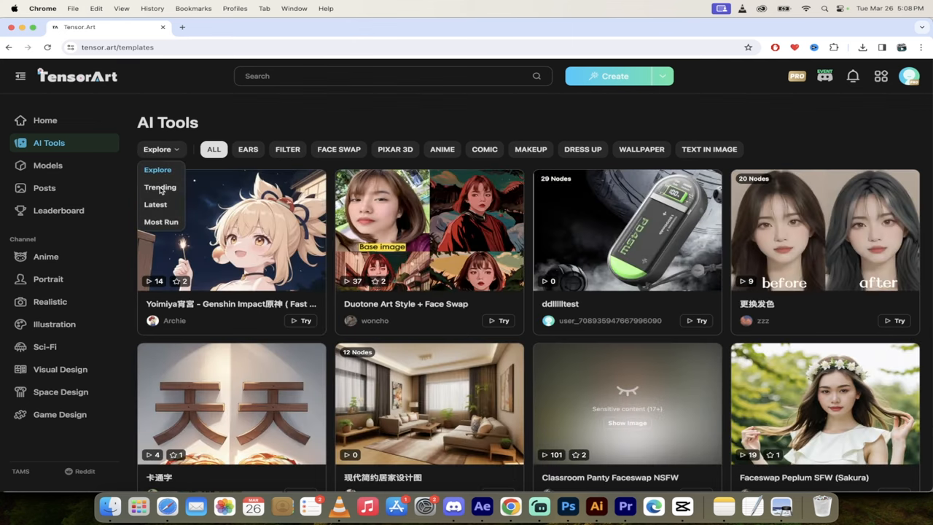
pyautogui.click(160, 187)
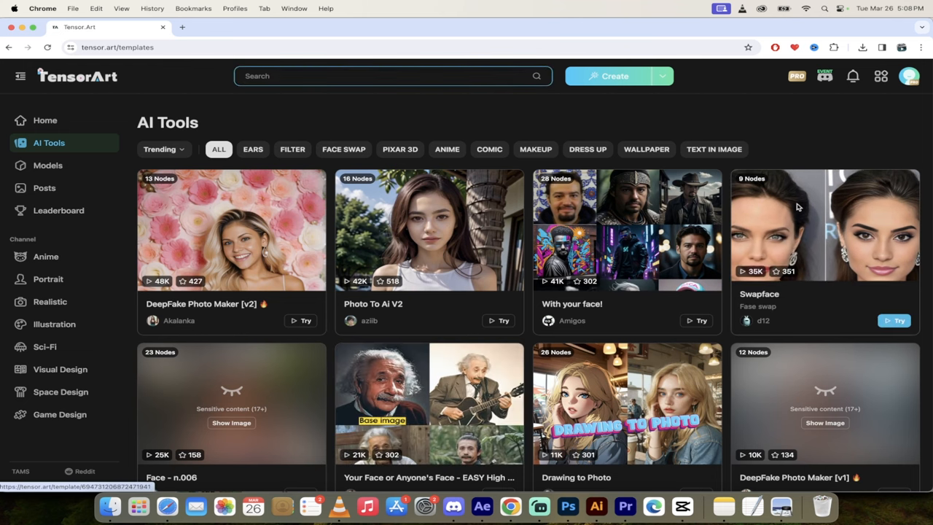
pyautogui.click(824, 224)
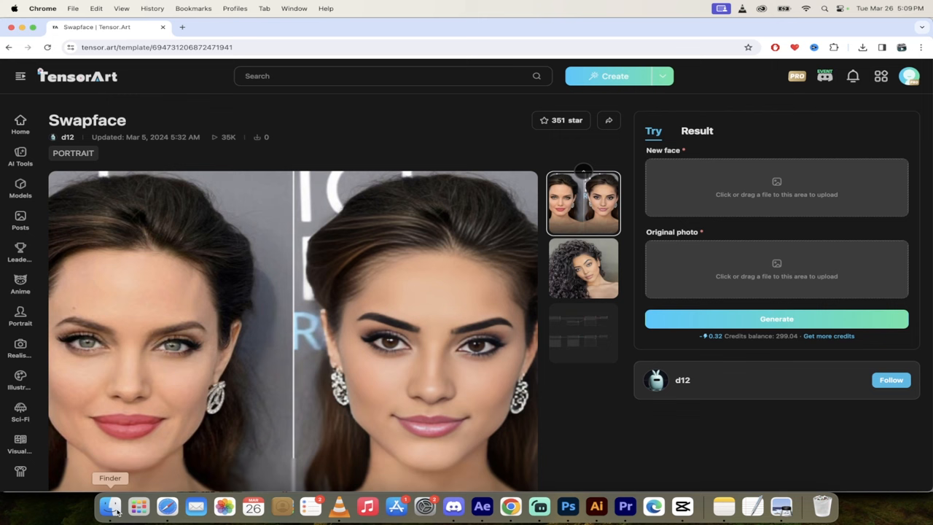
# Step: Upload ronaldo.png from Finder as the new face image
pyautogui.click(111, 504)
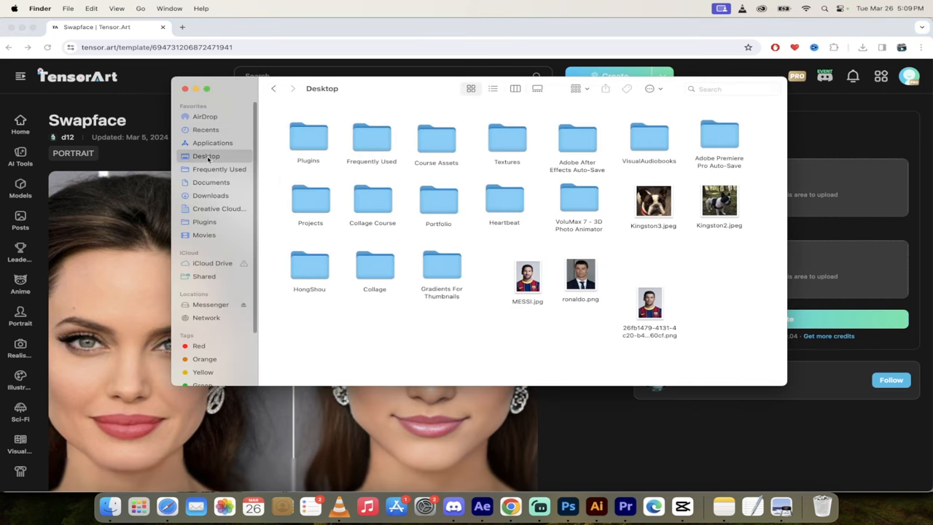
pyautogui.click(580, 275)
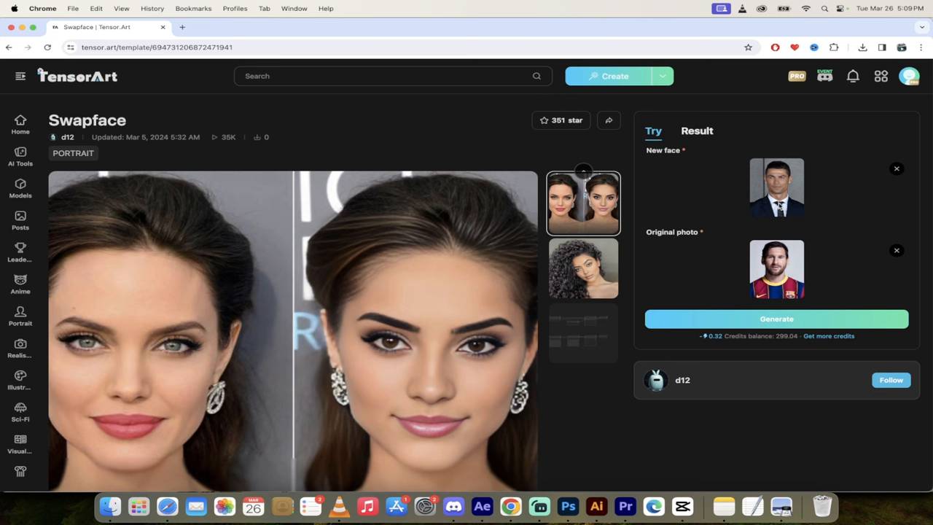
pyautogui.moveTo(715, 324)
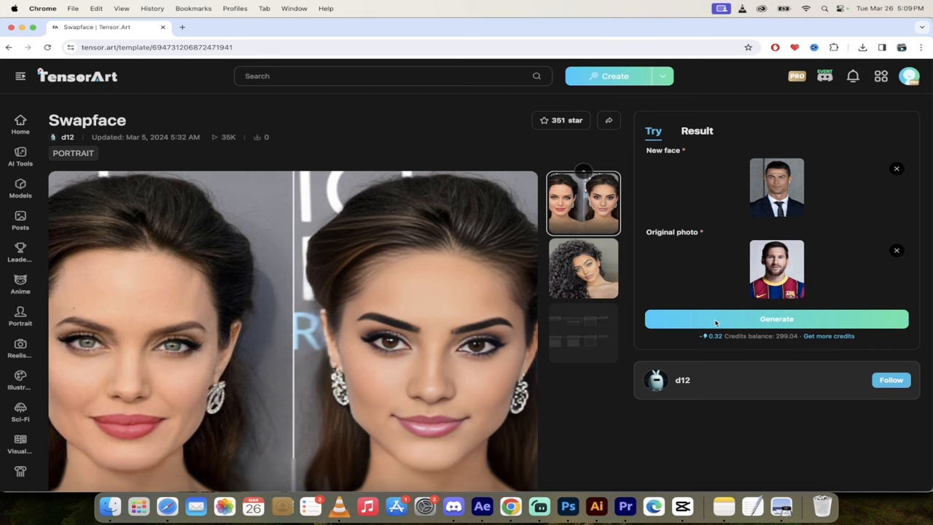
# Step: Generate the face swap and scroll the Result panel to watch progress and older outputs
pyautogui.click(775, 318)
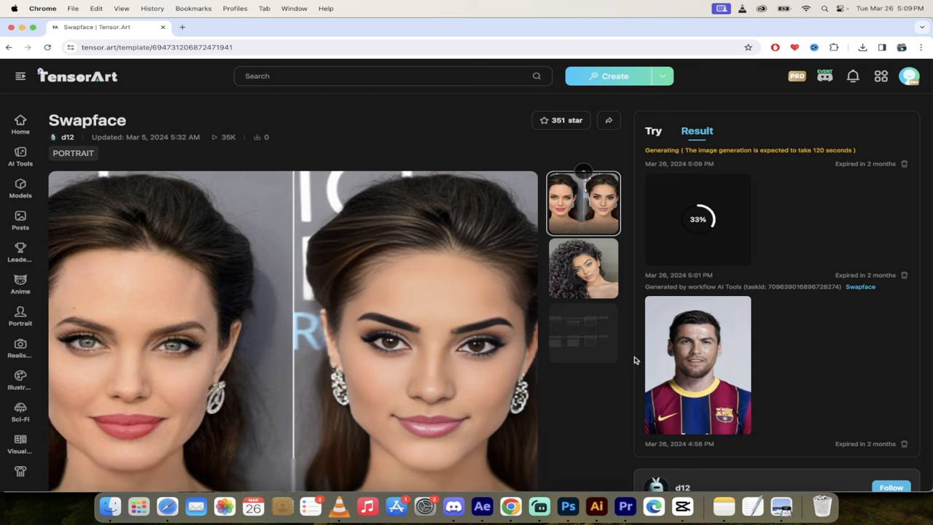
pyautogui.scroll(-3)
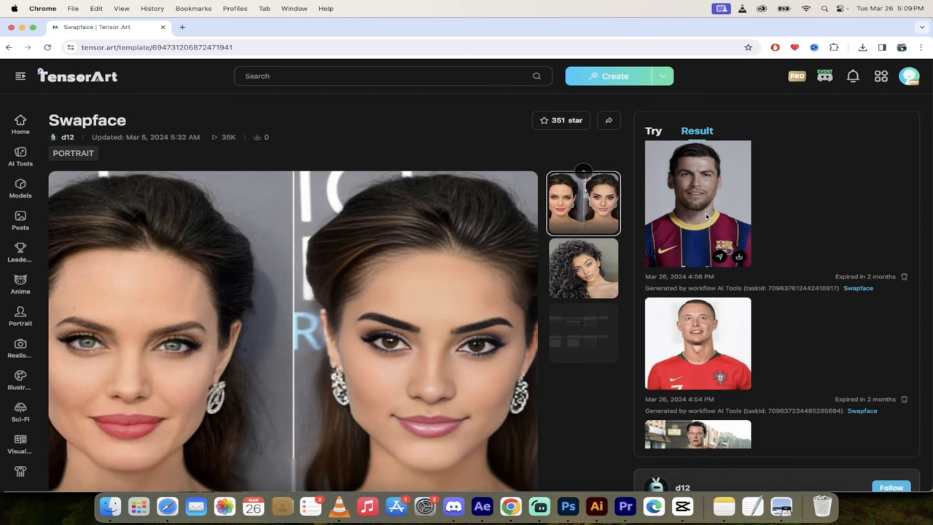
pyautogui.moveTo(708, 344)
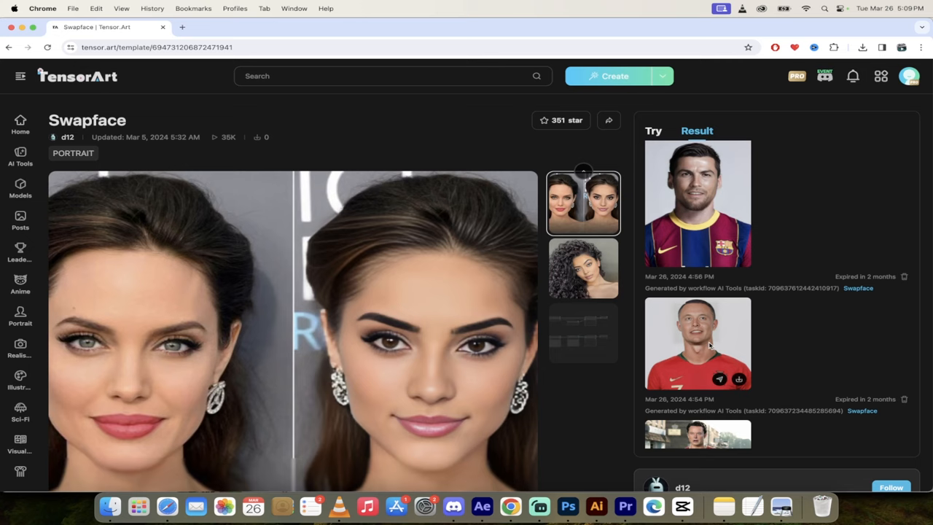
# Step: Preview two earlier swap results enlarged, the red-shirt one and another, closing each
pyautogui.click(697, 344)
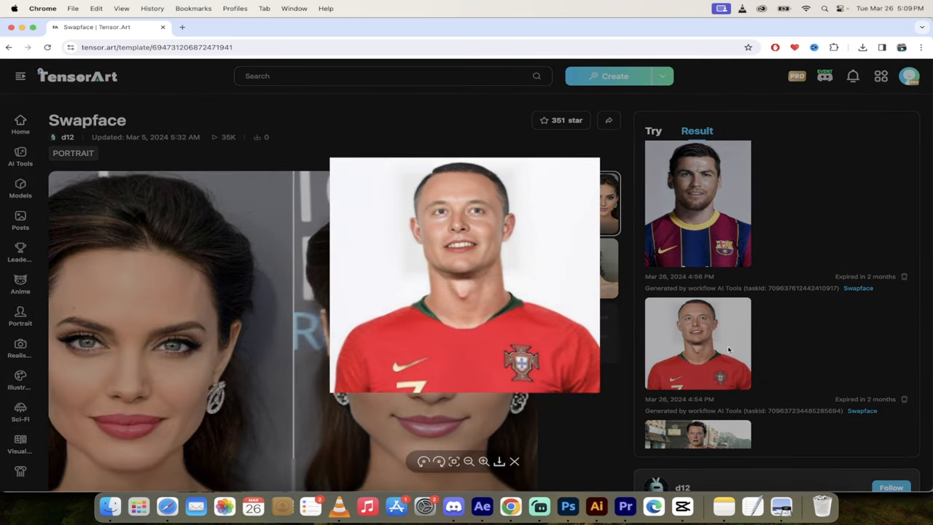
pyautogui.click(513, 460)
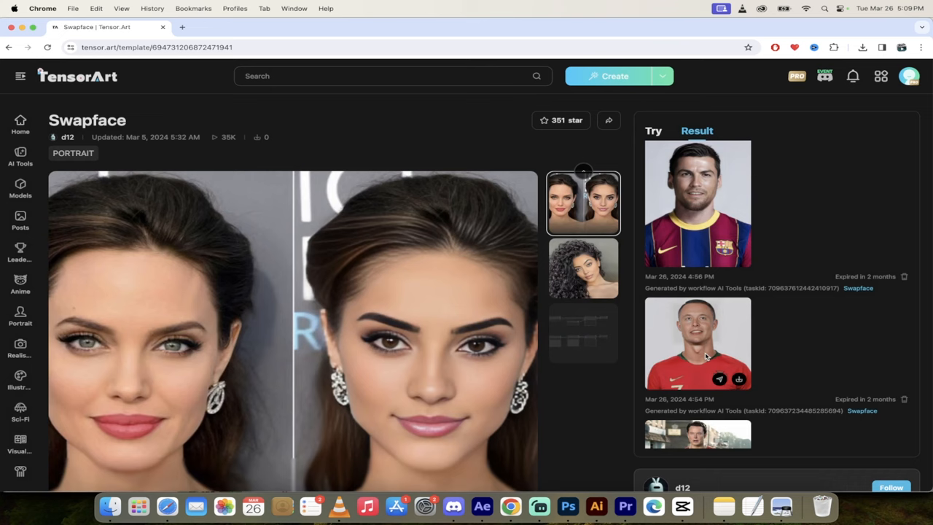
pyautogui.click(696, 434)
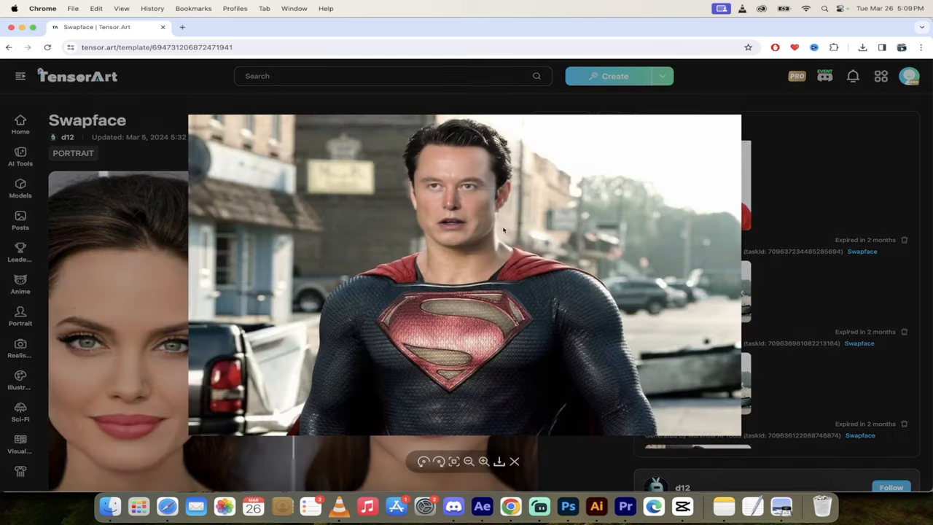
pyautogui.click(513, 460)
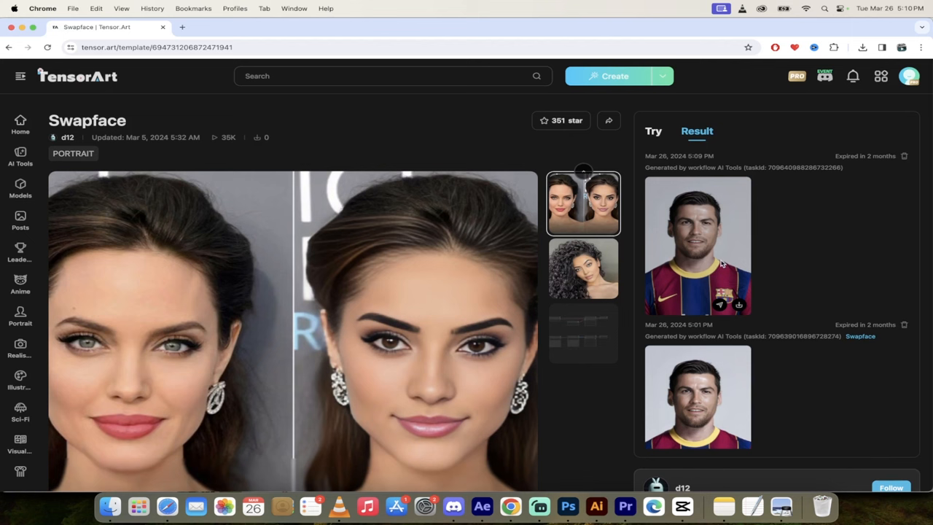
# Step: Enlarge the newest Barcelona-shirt swap, download it as PNG, and zoom in on it
pyautogui.click(697, 245)
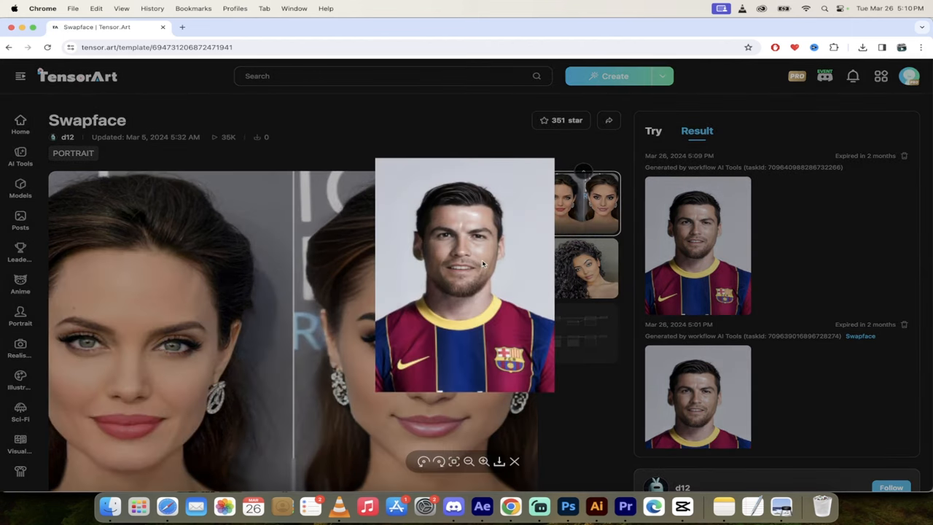
pyautogui.moveTo(479, 283)
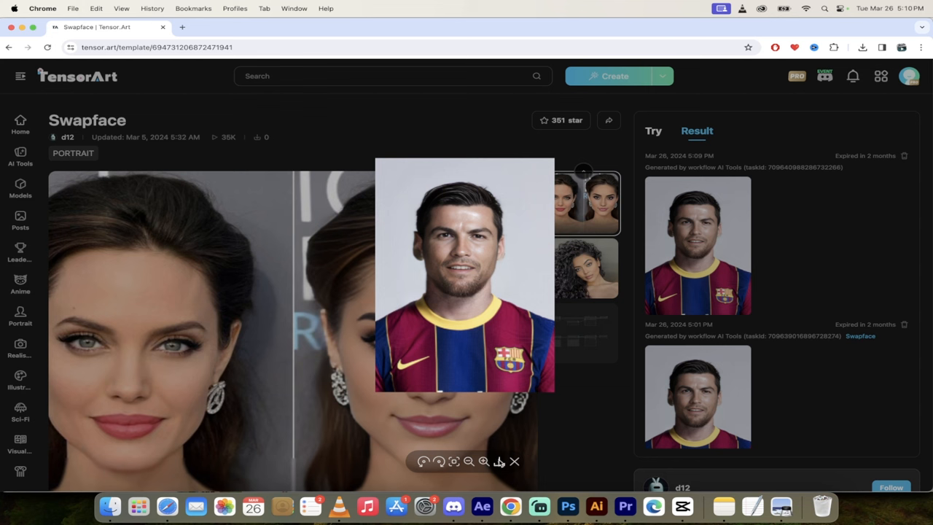
pyautogui.click(862, 47)
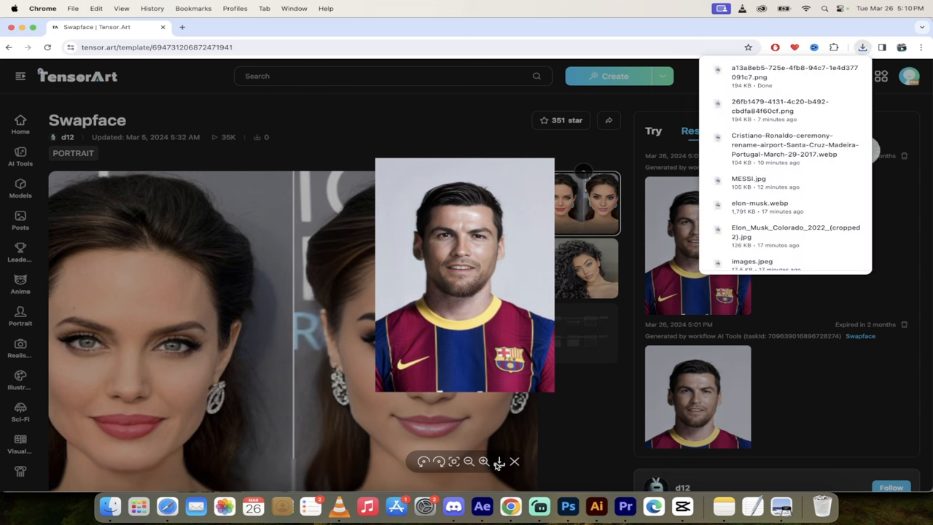
pyautogui.click(483, 460)
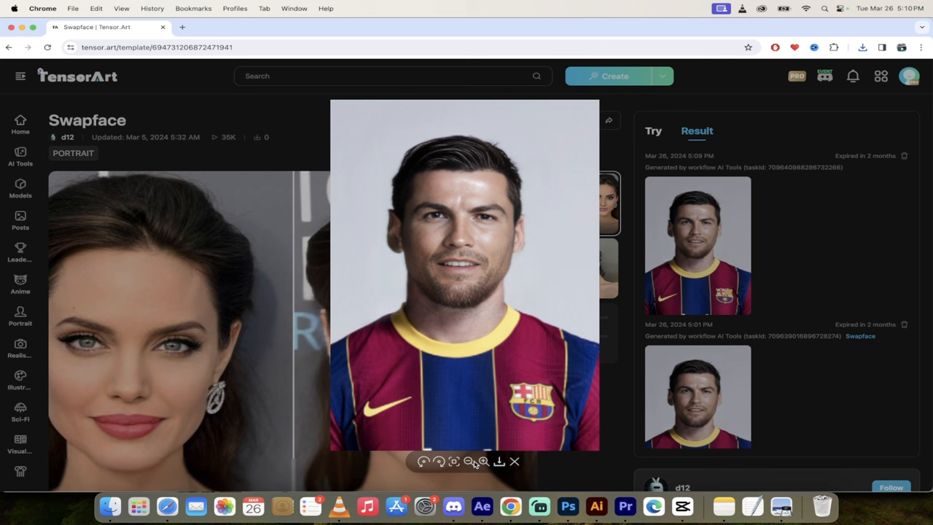